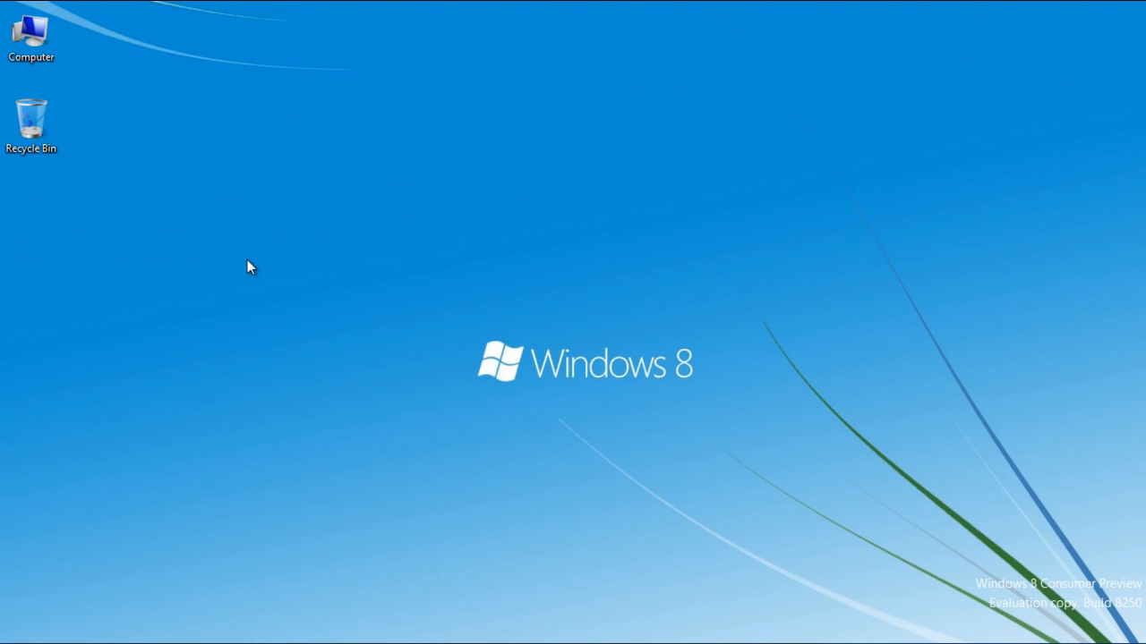
# - Create a new folder on the desktop from the context menu's New submenu
pyautogui.rightClick(251, 268)
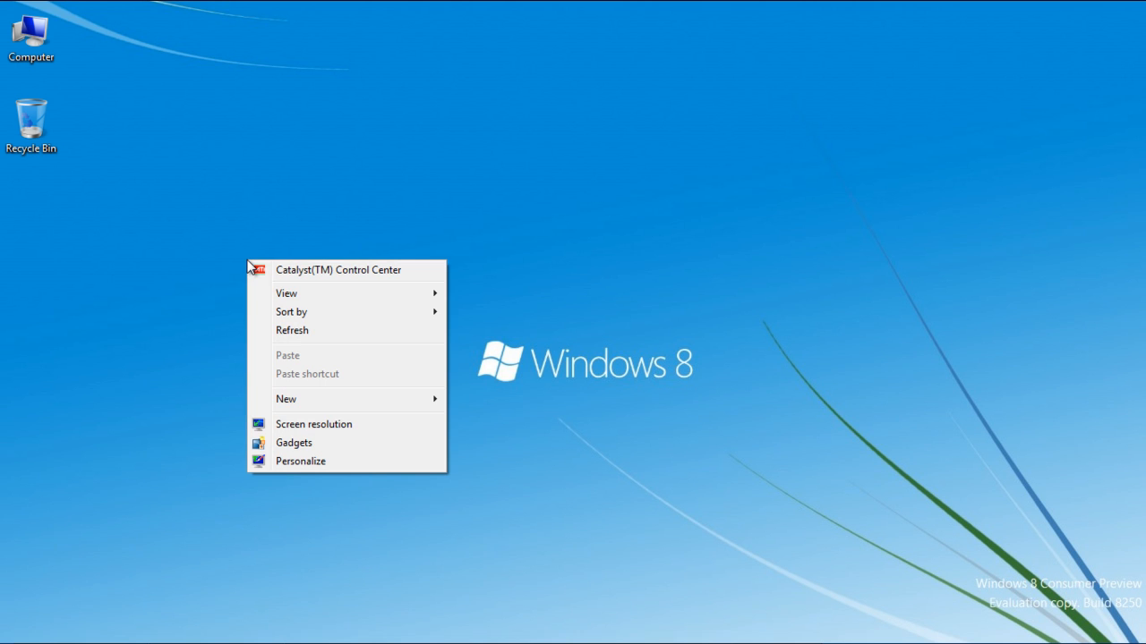
pyautogui.moveTo(351, 358)
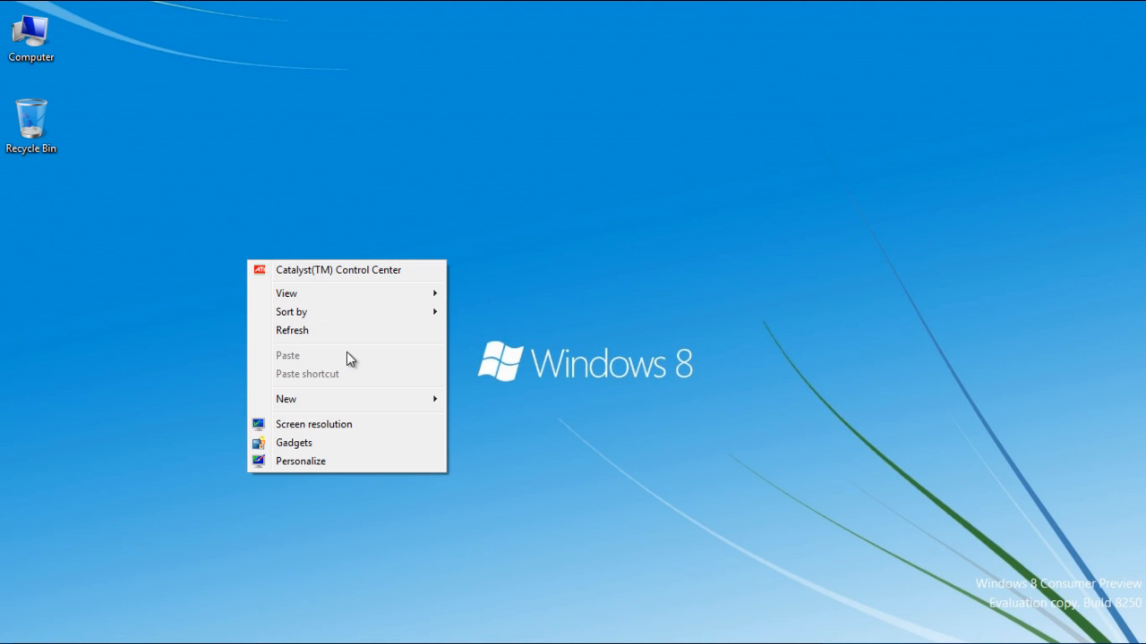
pyautogui.click(287, 397)
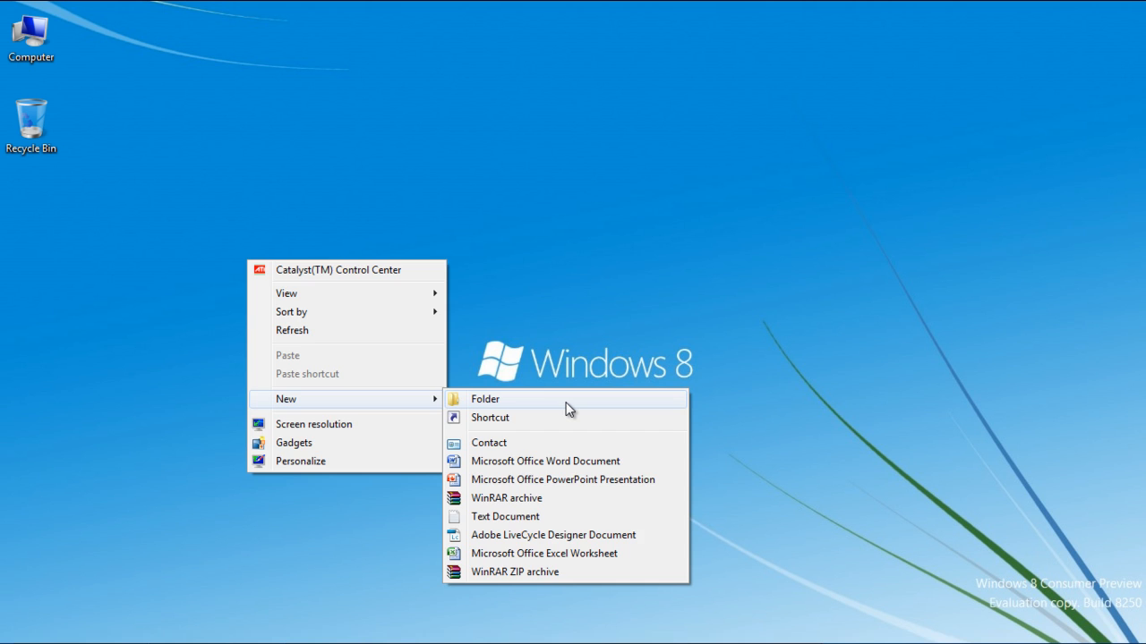
pyautogui.click(485, 397)
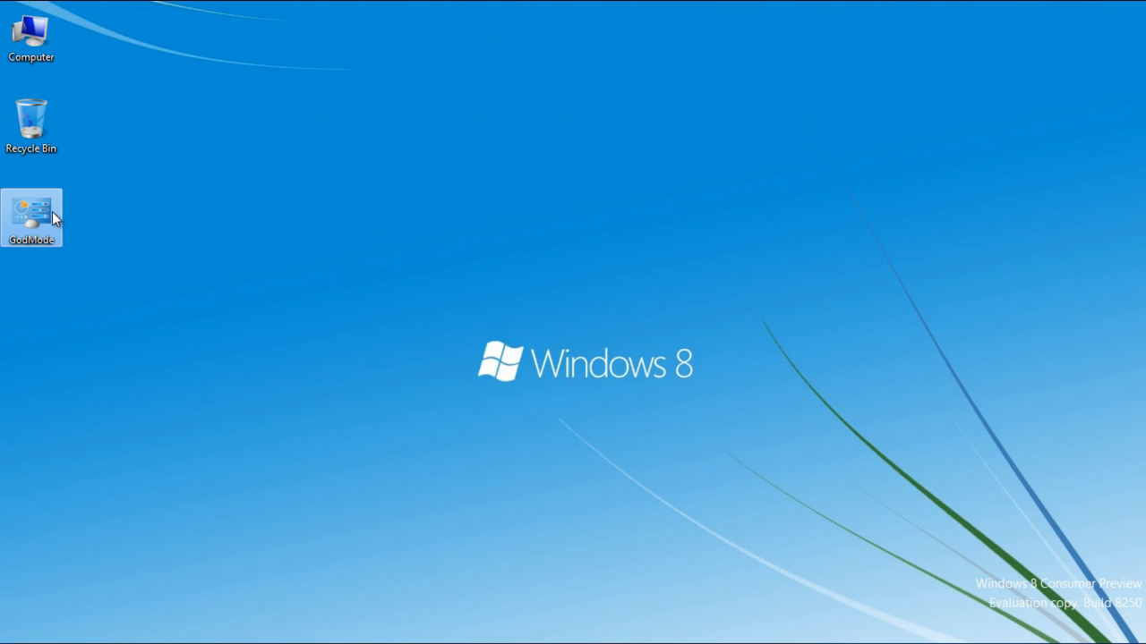
# - Browse the GodMode list and briefly view the 'How to add new hardware' help entry
pyautogui.doubleClick(32, 207)
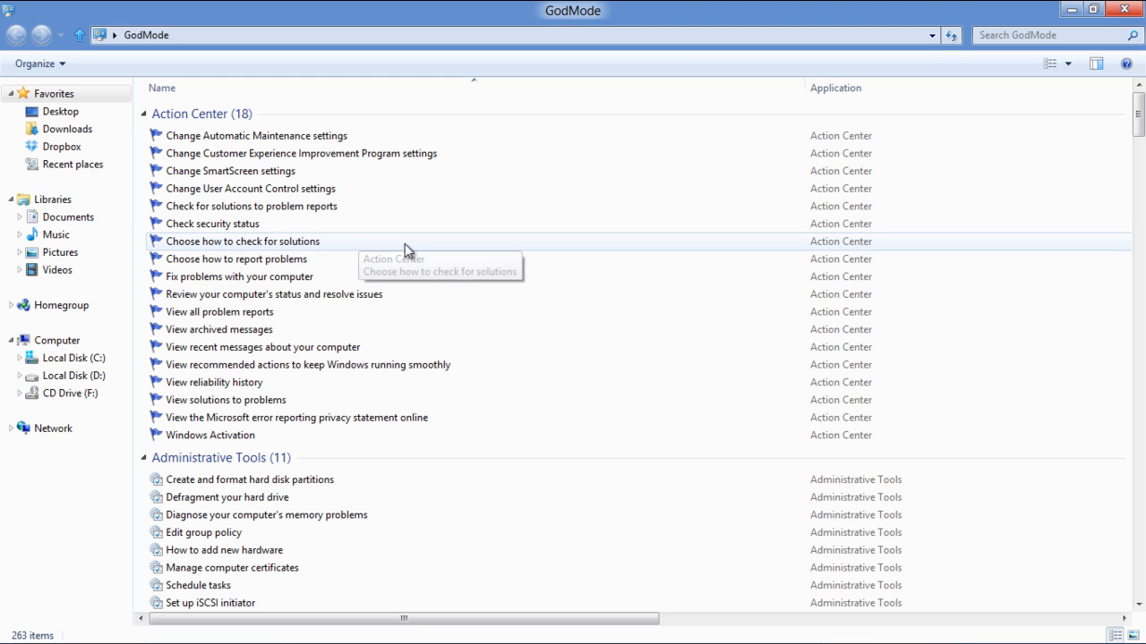
pyautogui.moveTo(589, 163)
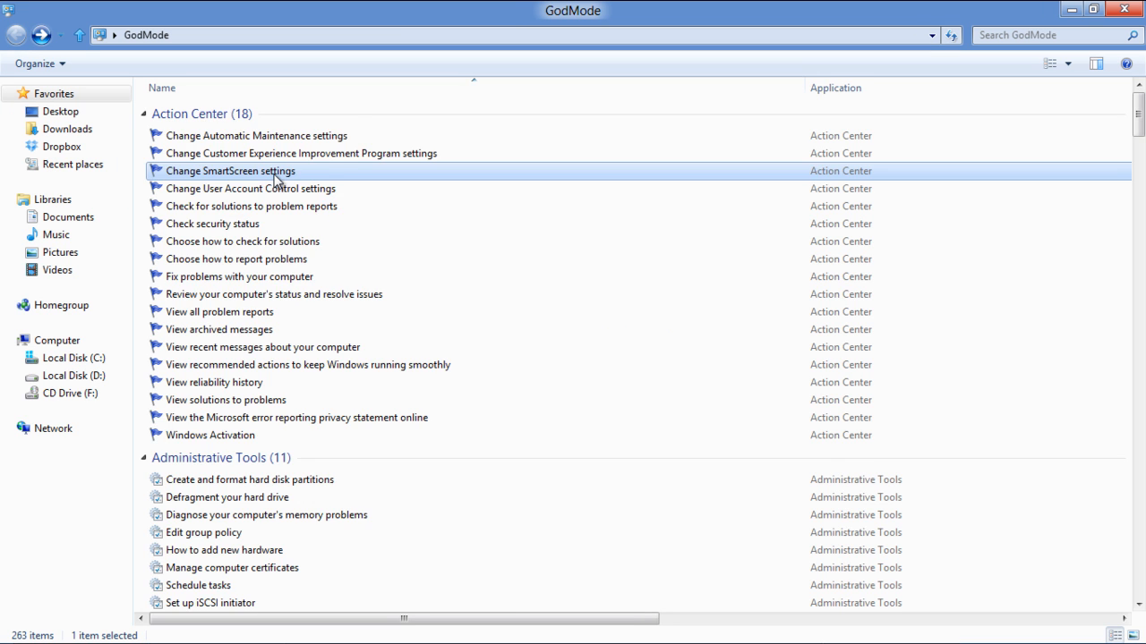
pyautogui.scroll(-3)
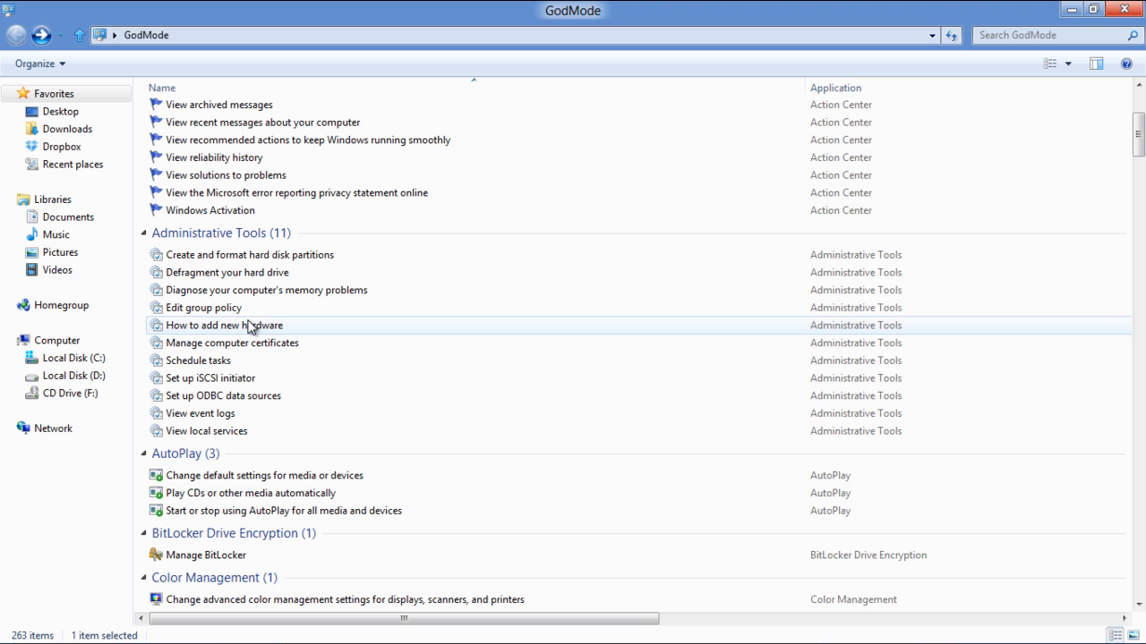
pyautogui.doubleClick(225, 326)
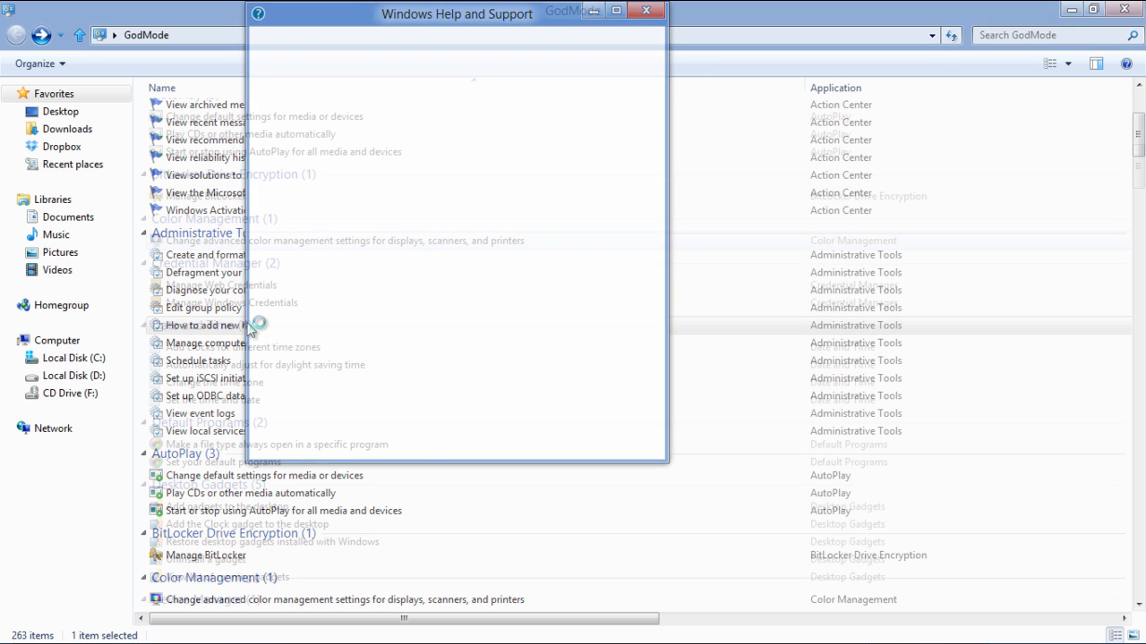
pyautogui.click(644, 11)
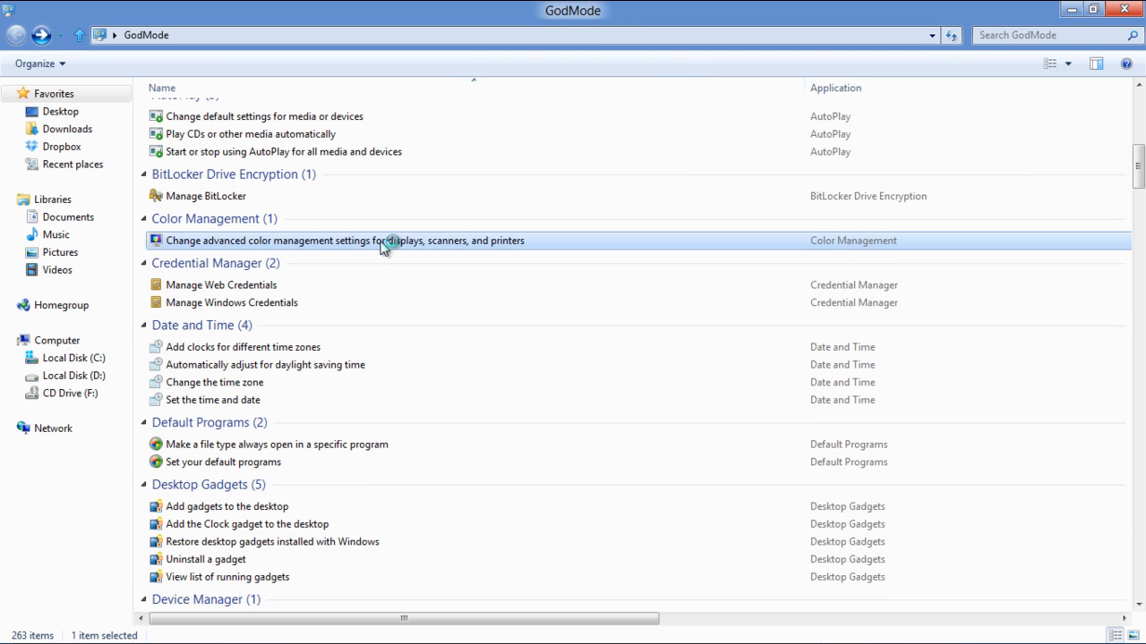
# - View the Color Management settings from the GodMode list, move the window, then close it
pyautogui.doubleClick(343, 240)
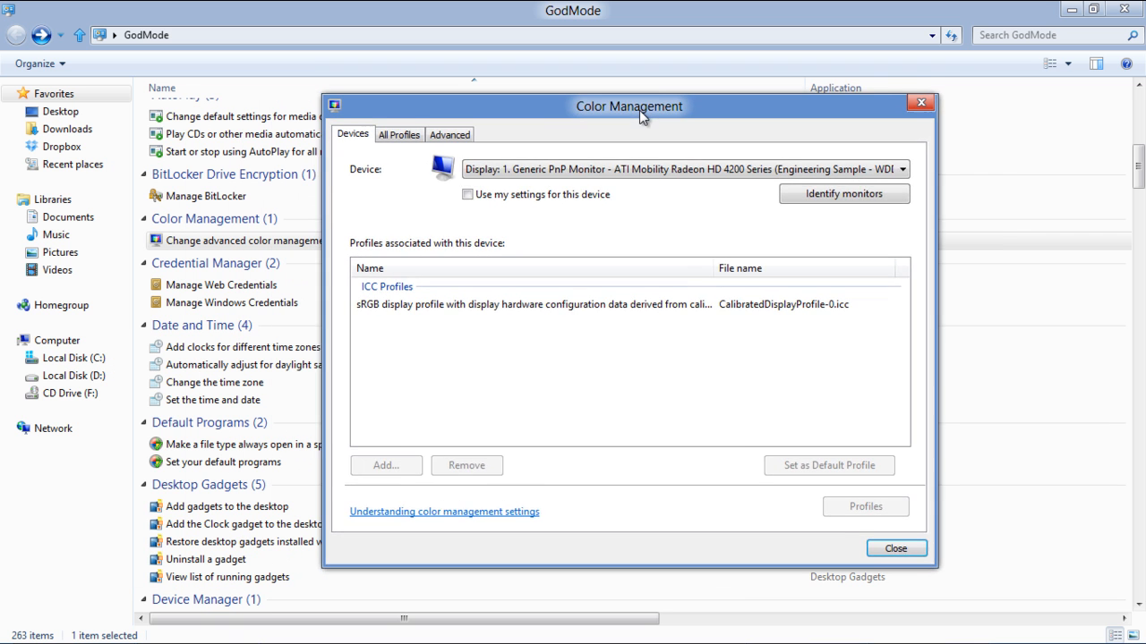
pyautogui.moveTo(631, 105); pyautogui.dragTo(743, 102)
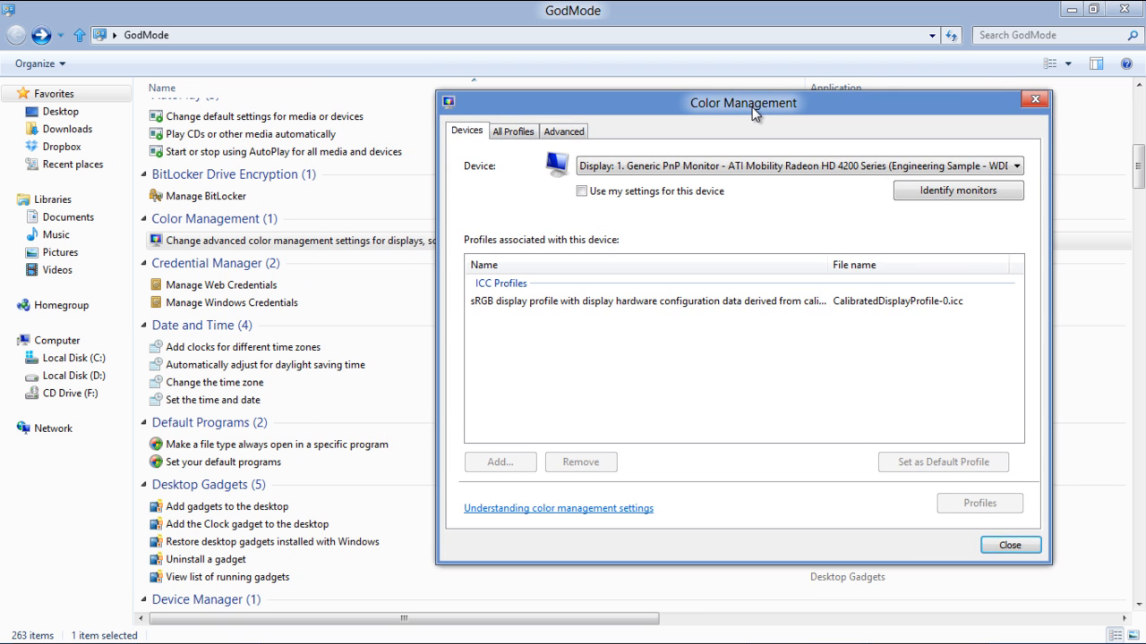
pyautogui.moveTo(743, 102); pyautogui.dragTo(676, 113)
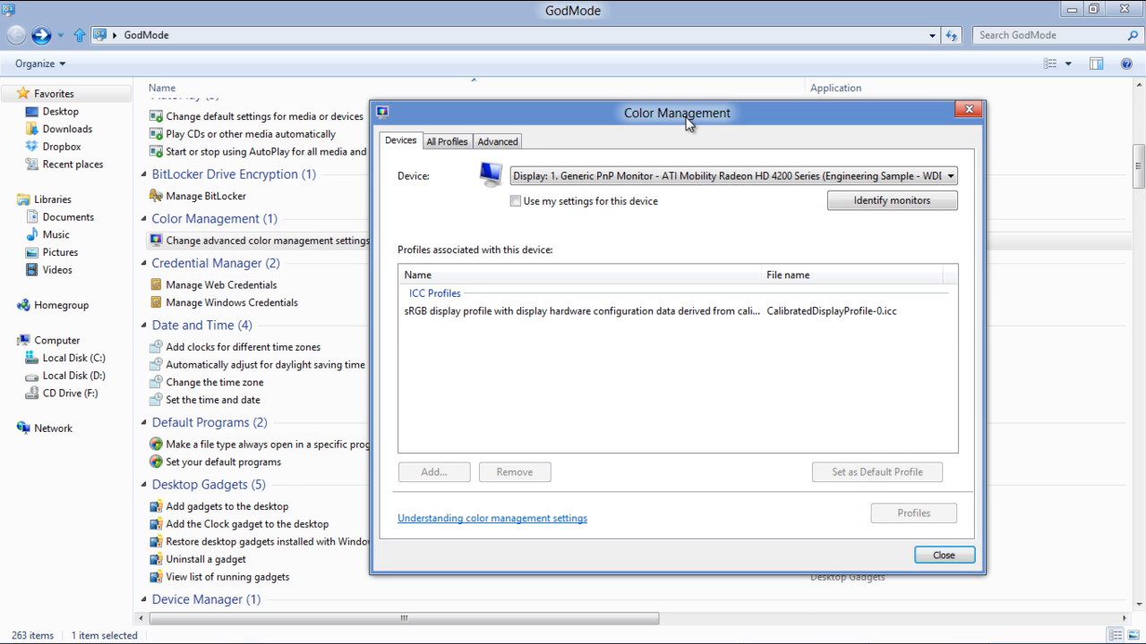
pyautogui.click(941, 555)
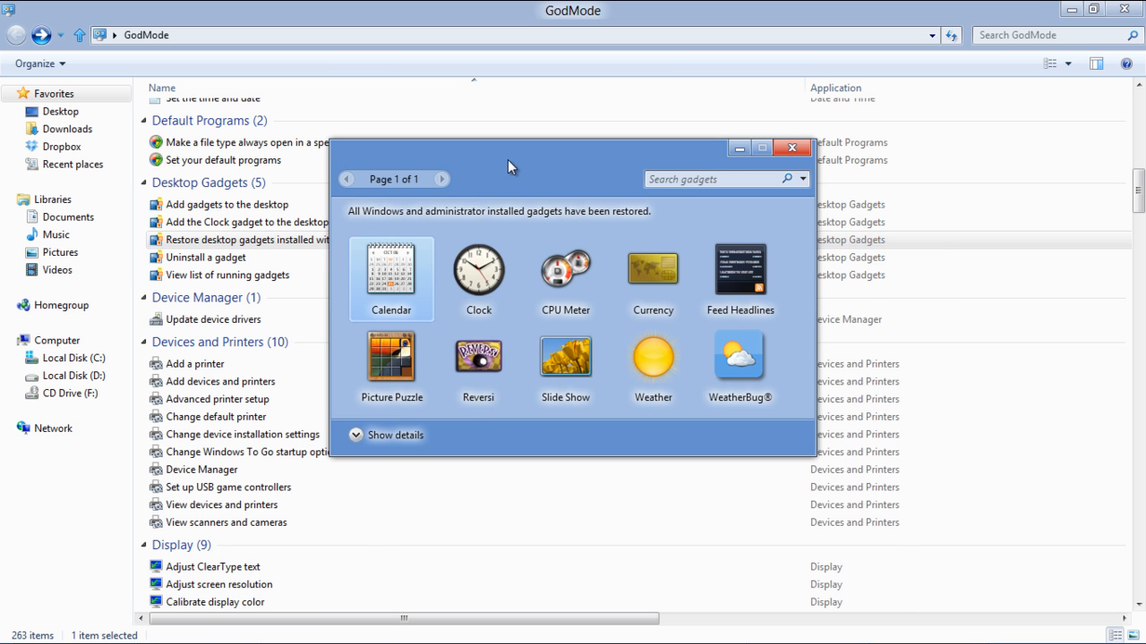
# - Close the gadget gallery and scroll the GodMode list down to Internet Options
pyautogui.click(791, 147)
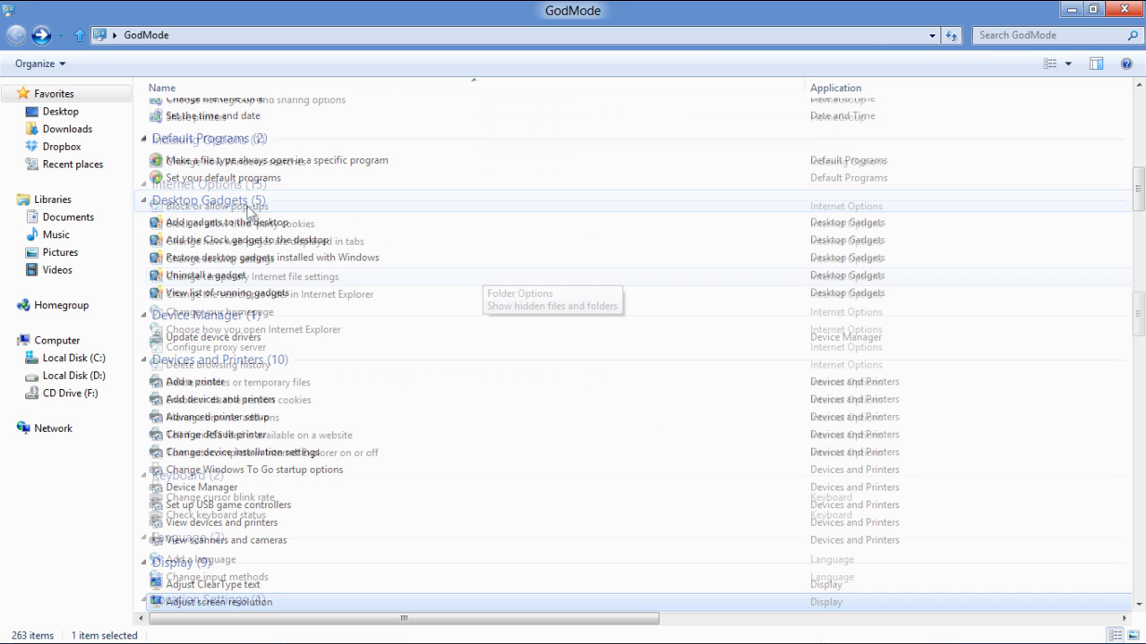
pyautogui.scroll(-3)
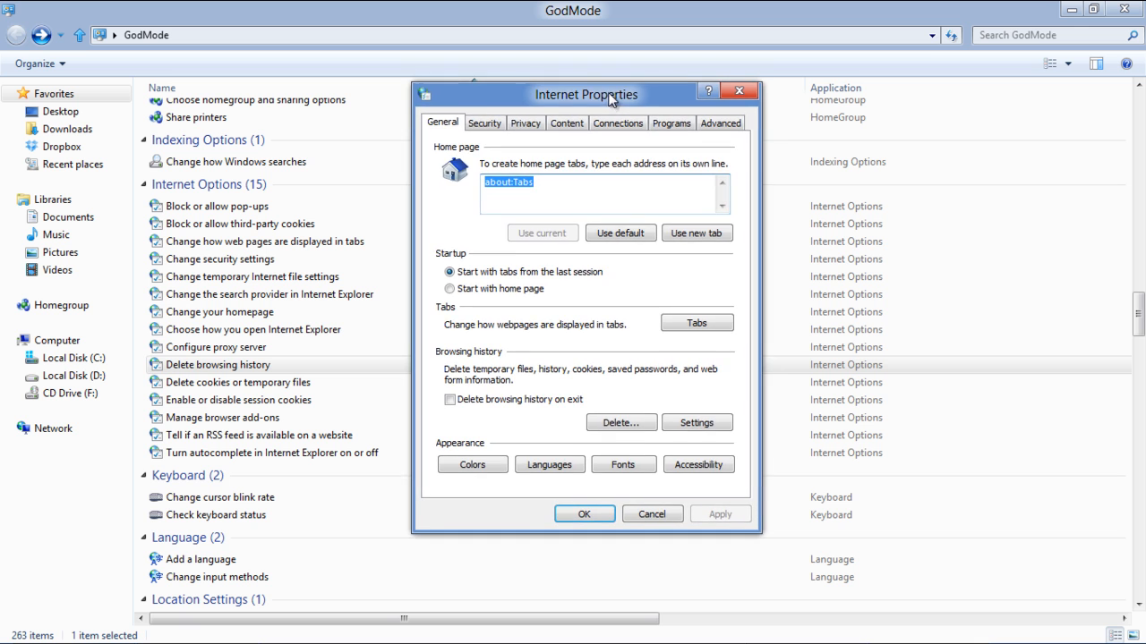
# - Cancel out of the Delete Browsing History dialog and scroll the list down to Power Options
pyautogui.click(619, 422)
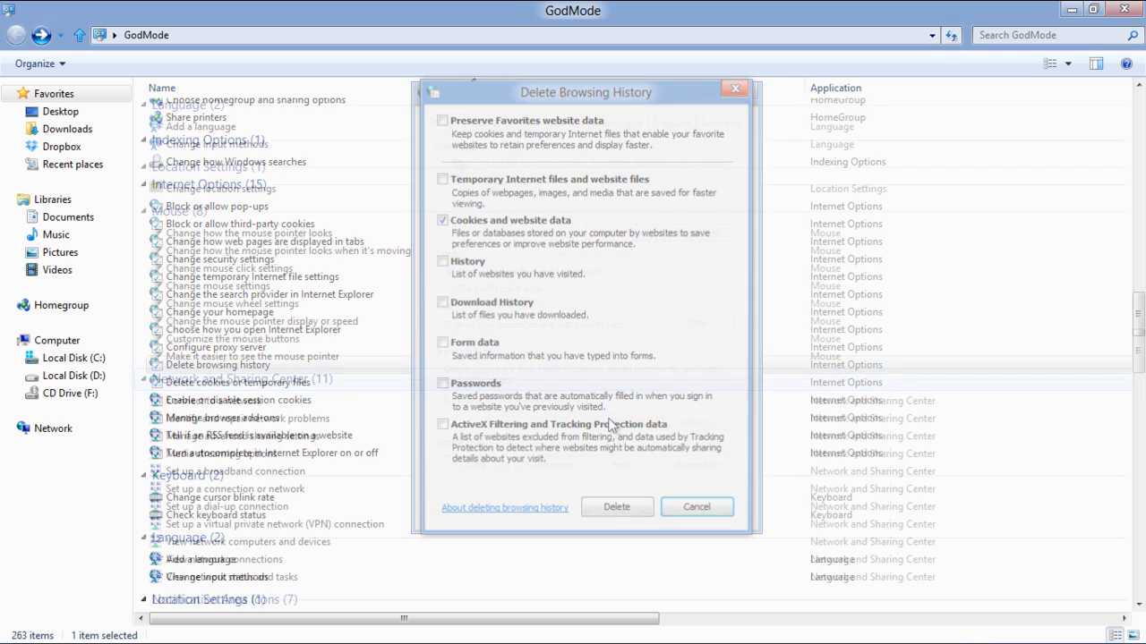
pyautogui.click(696, 506)
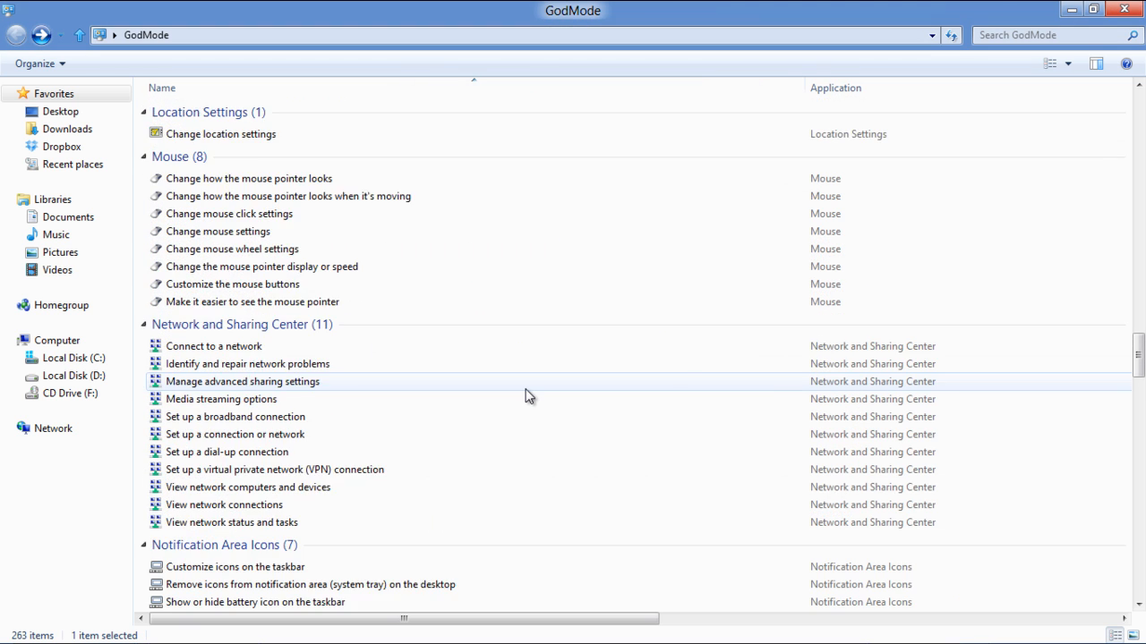
pyautogui.scroll(-3)
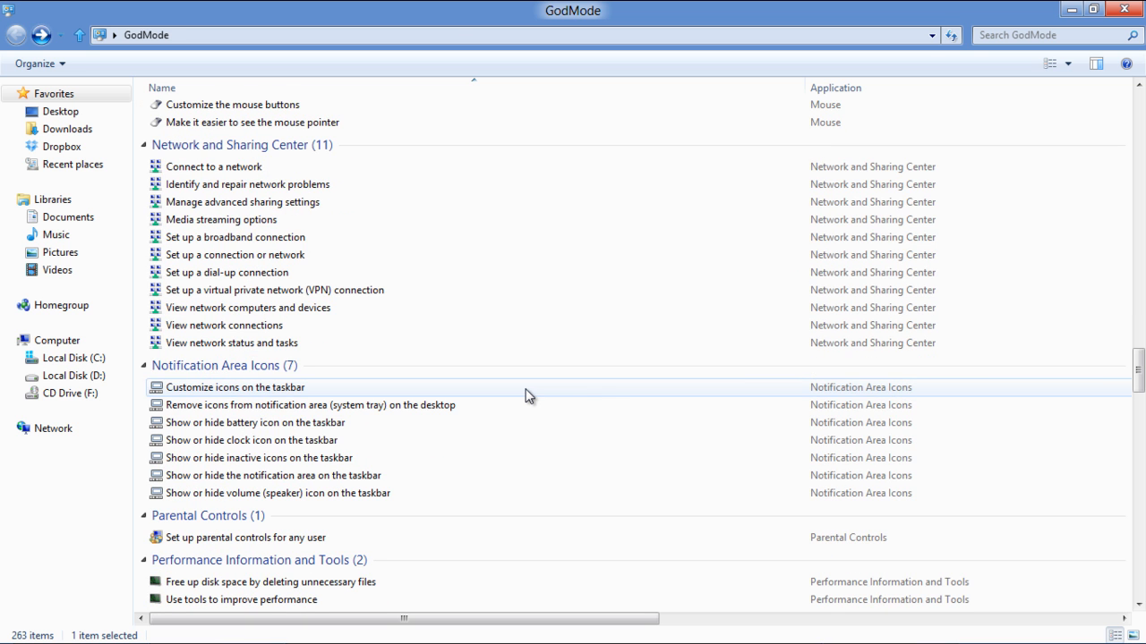
pyautogui.scroll(-3)
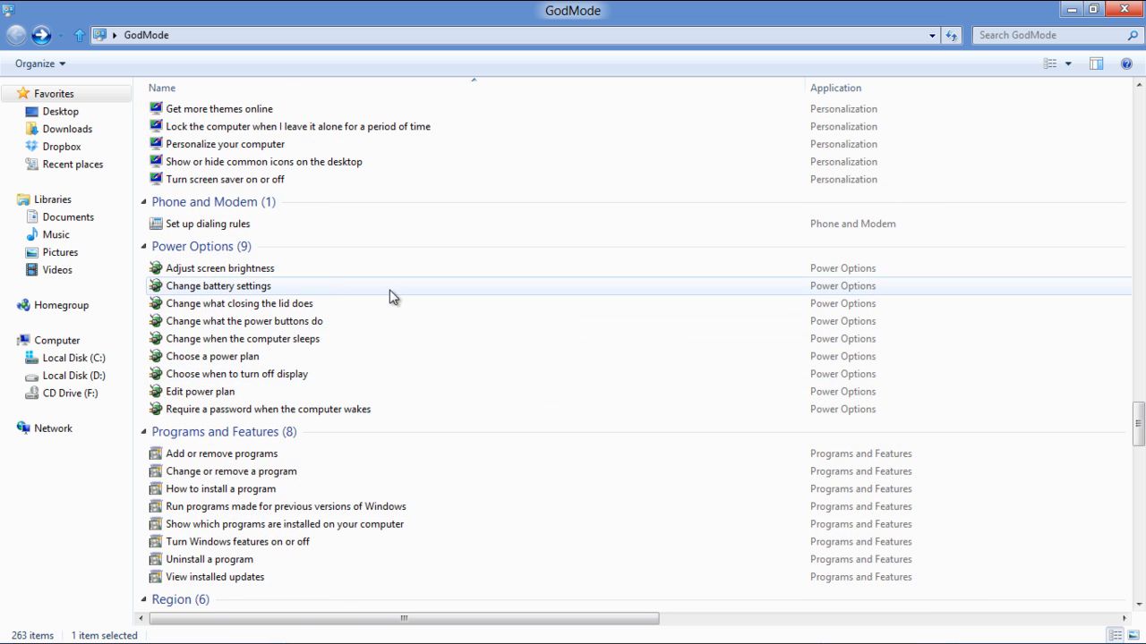